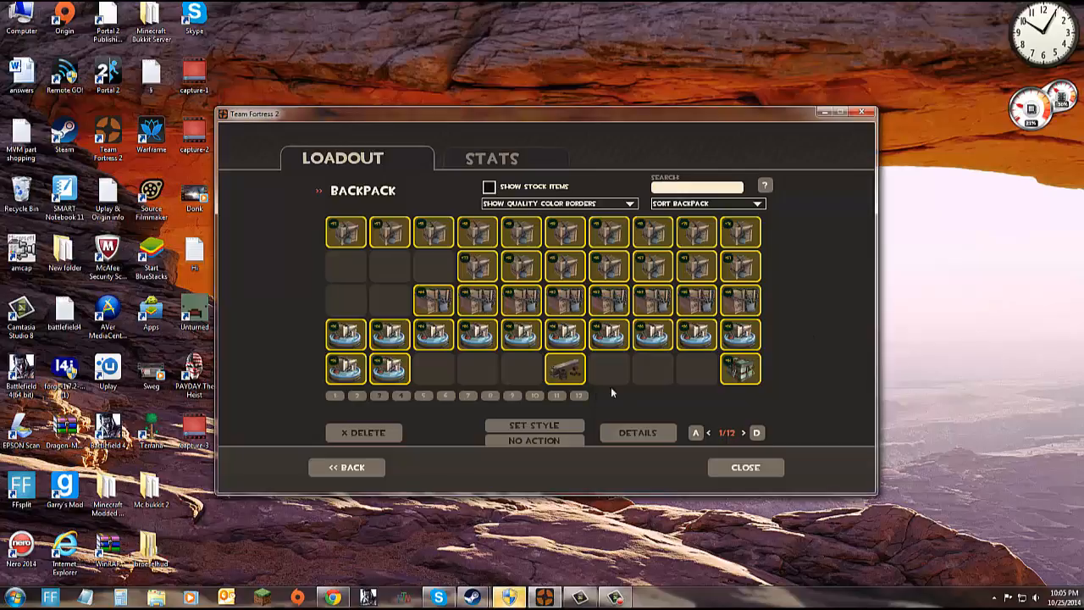
Pick up the Reclaimed Metal item on backpack page 1 to begin tidying the crate rows.
click(756, 434)
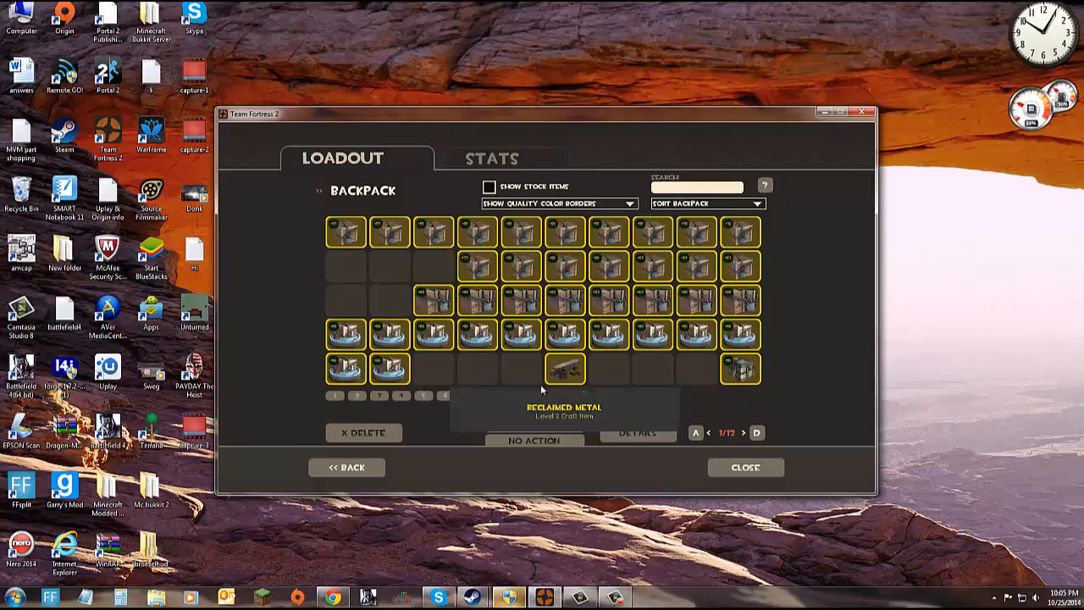
click(564, 369)
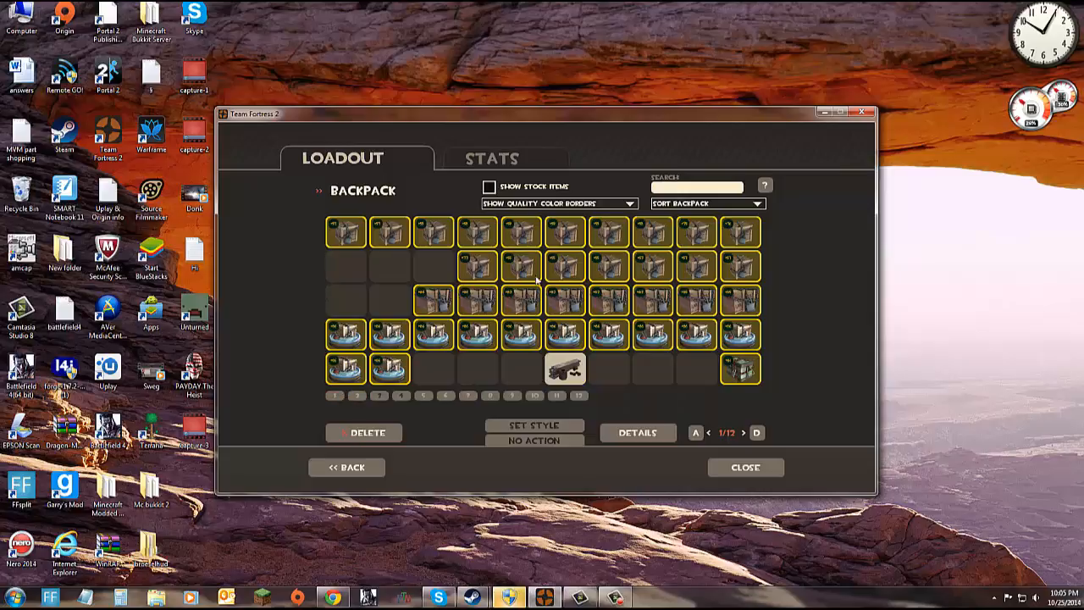
mouse_move(274, 195)
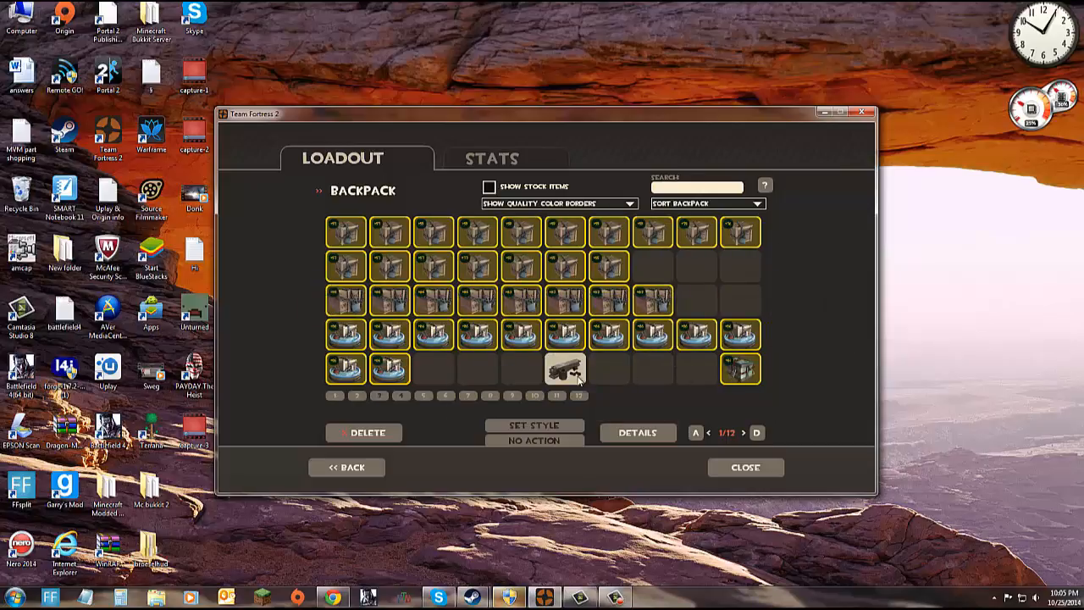
Step through the backpack page buttons past the cosmetics page to page 7 of stored weapons.
click(762, 434)
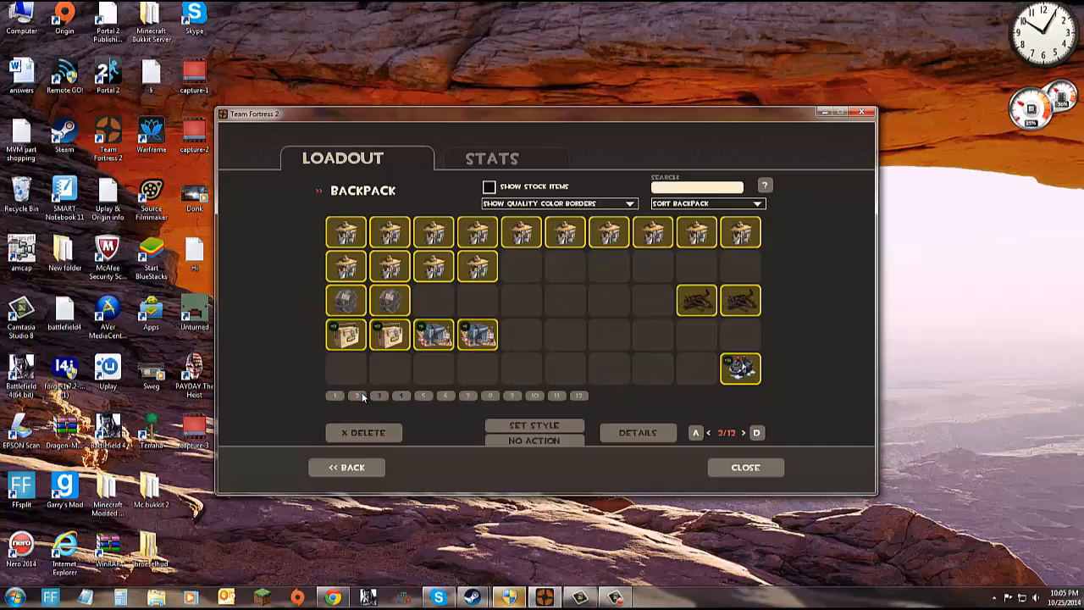
mouse_move(381, 298)
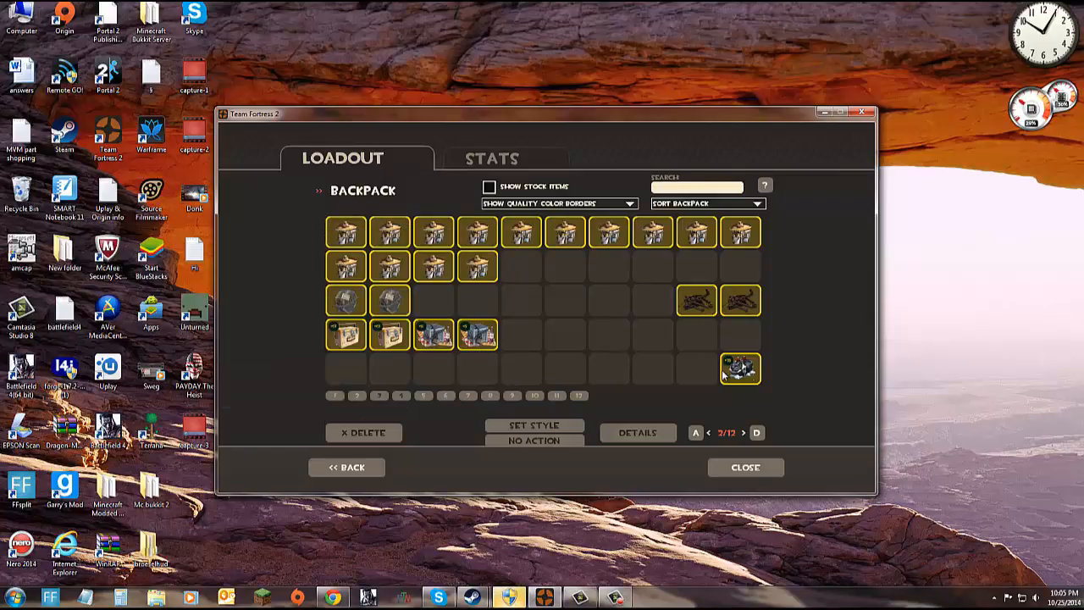
mouse_move(694, 298)
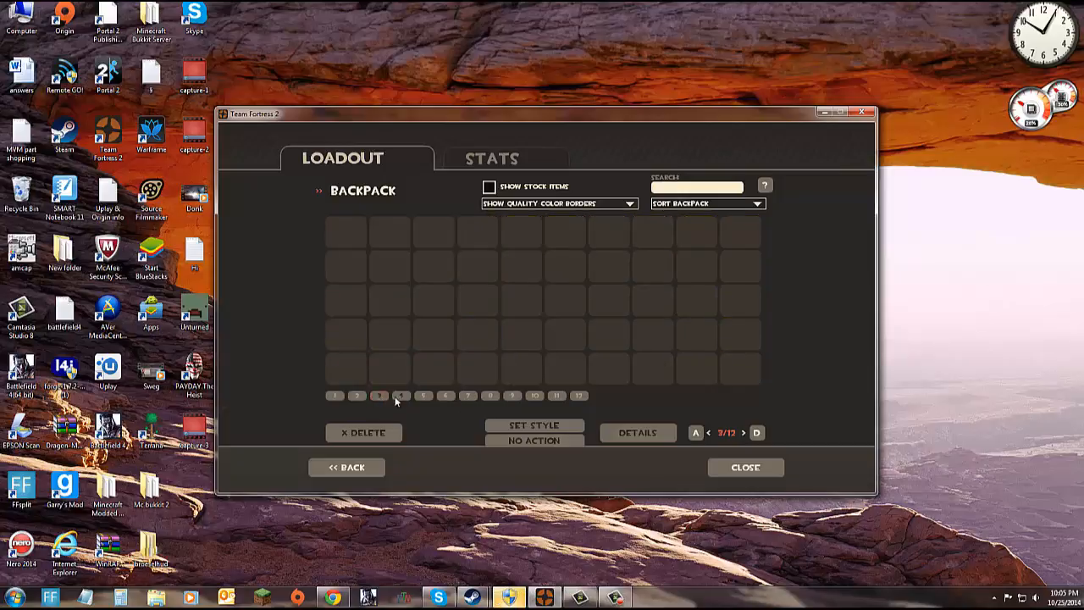
click(423, 396)
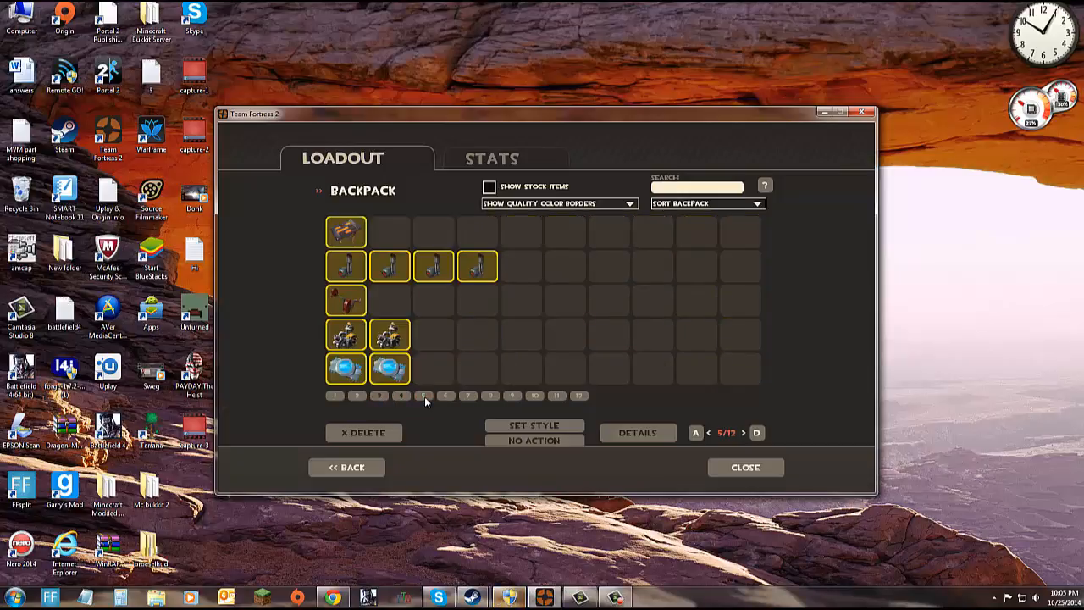
click(755, 434)
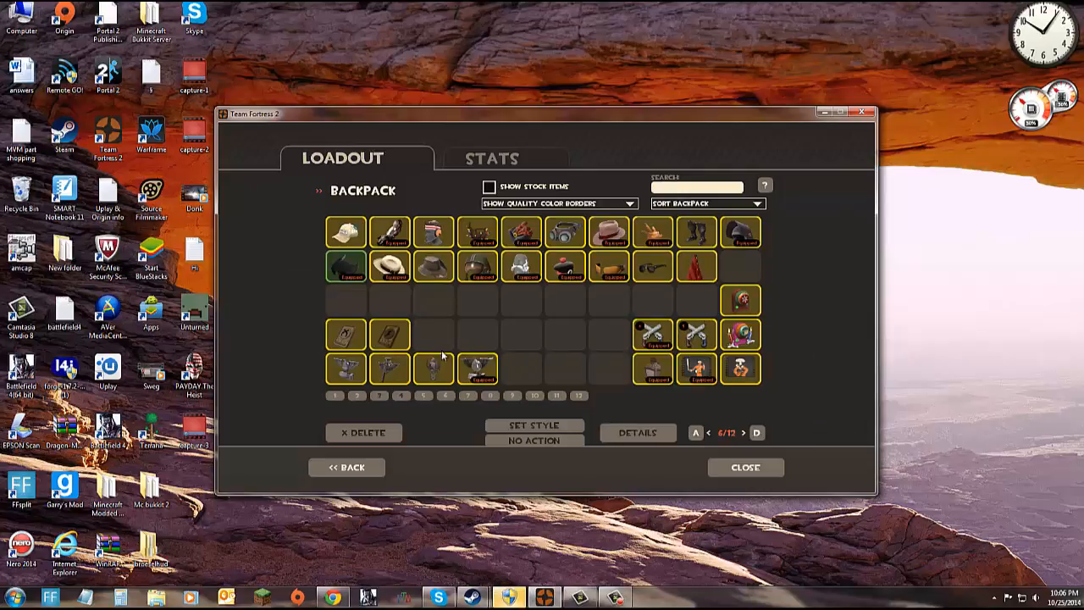
click(489, 396)
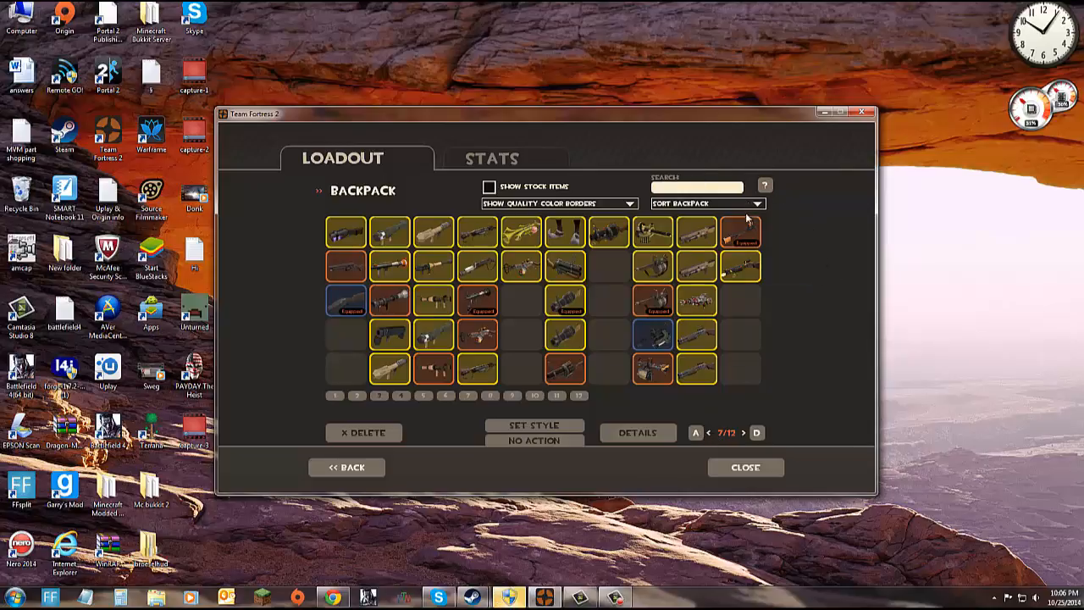
Advance the backpack to page 8, a mix of weapons, tools and cosmetics.
click(756, 434)
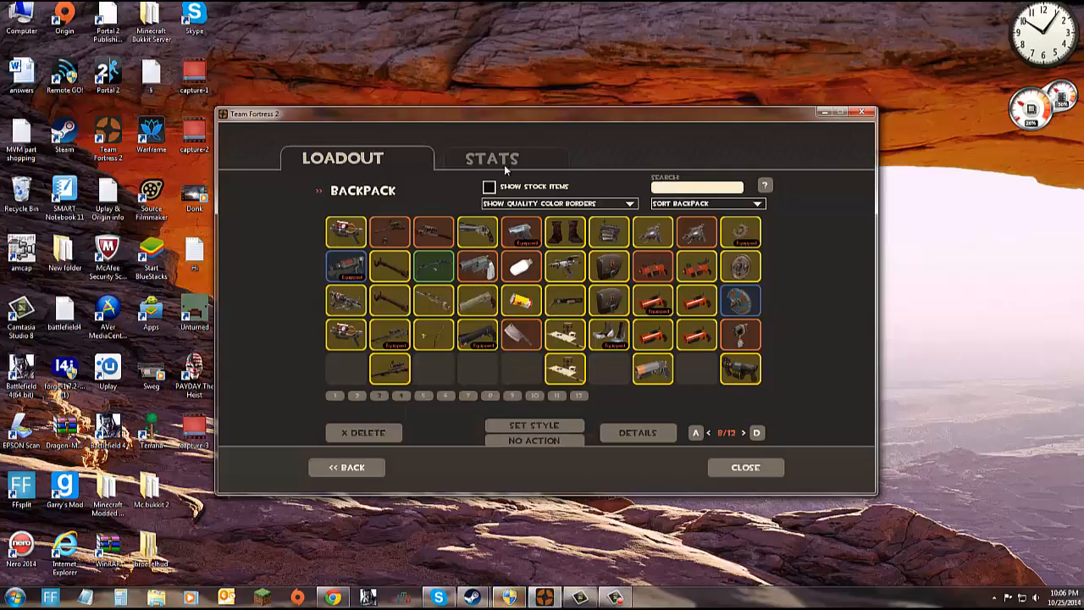
mouse_move(566, 221)
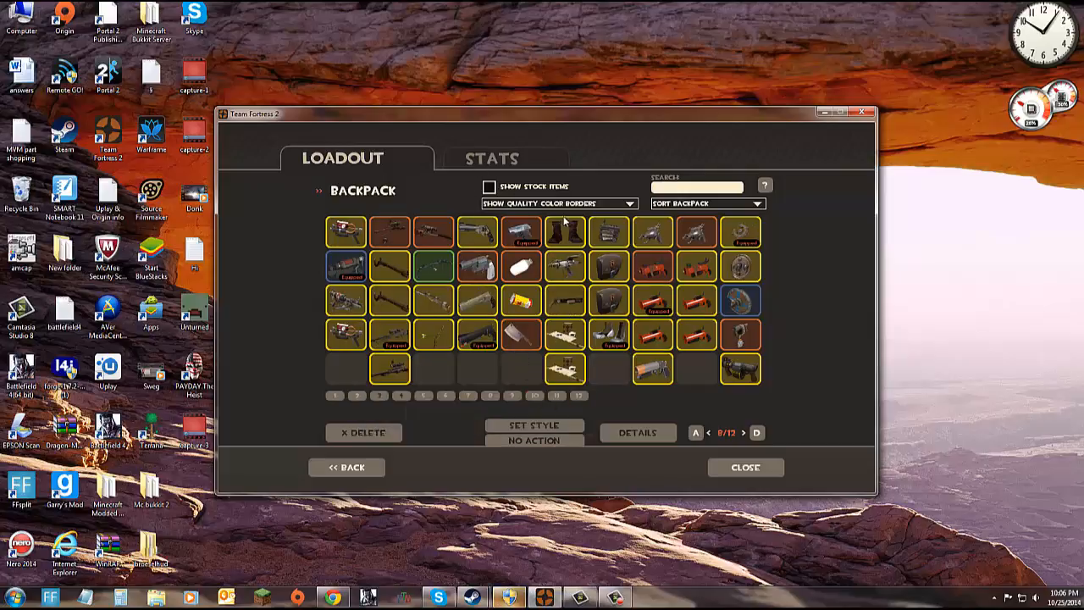
mouse_move(681, 229)
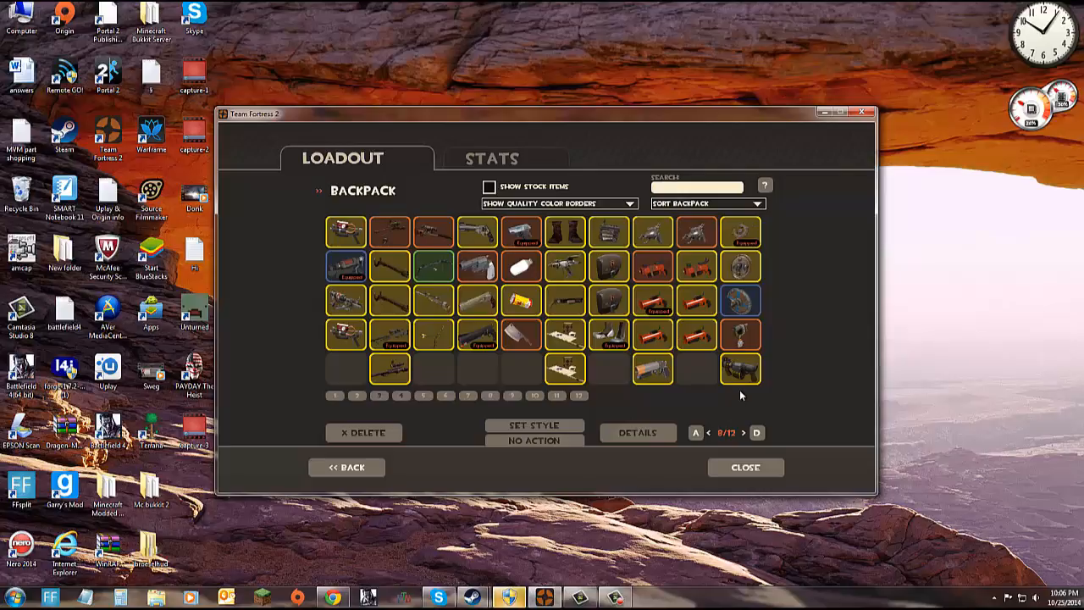
mouse_move(773, 378)
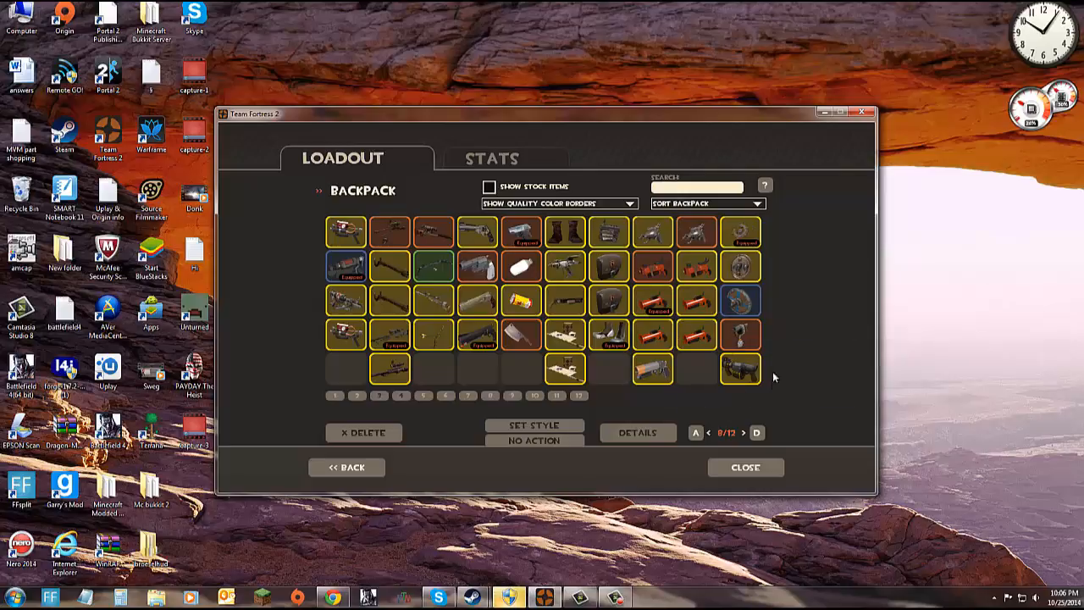
Advance the backpack through pages 9, 10 and 11 to the nearly empty page 12.
click(756, 433)
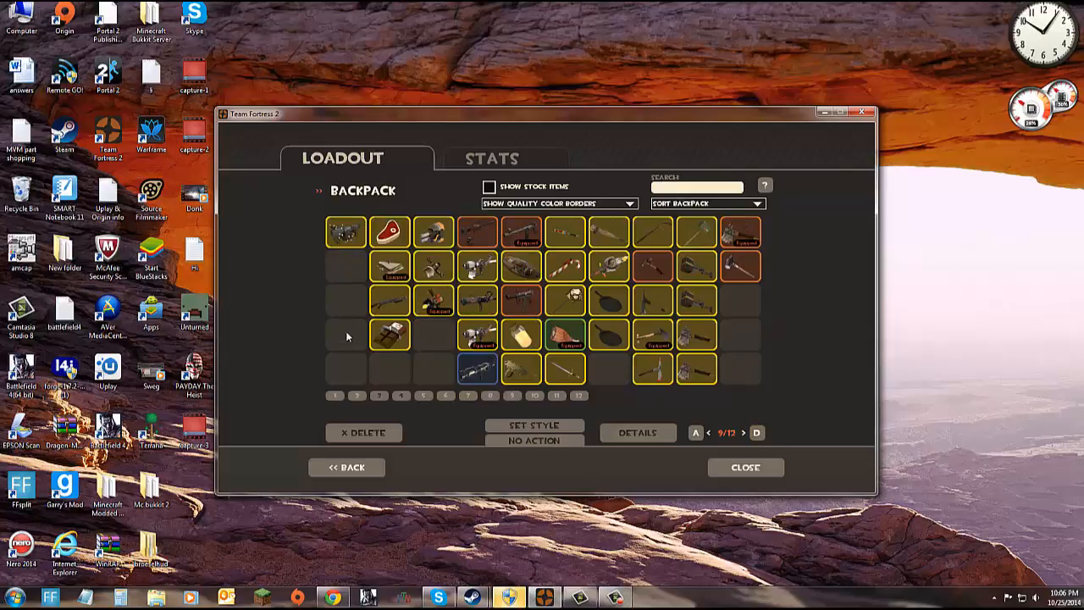
mouse_move(437, 222)
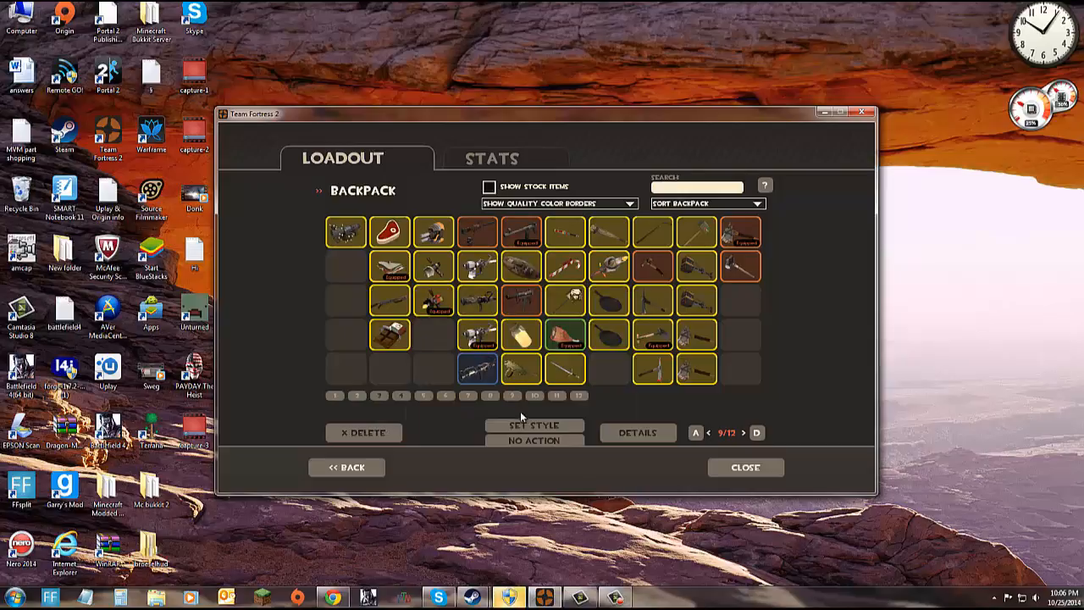
mouse_move(608, 227)
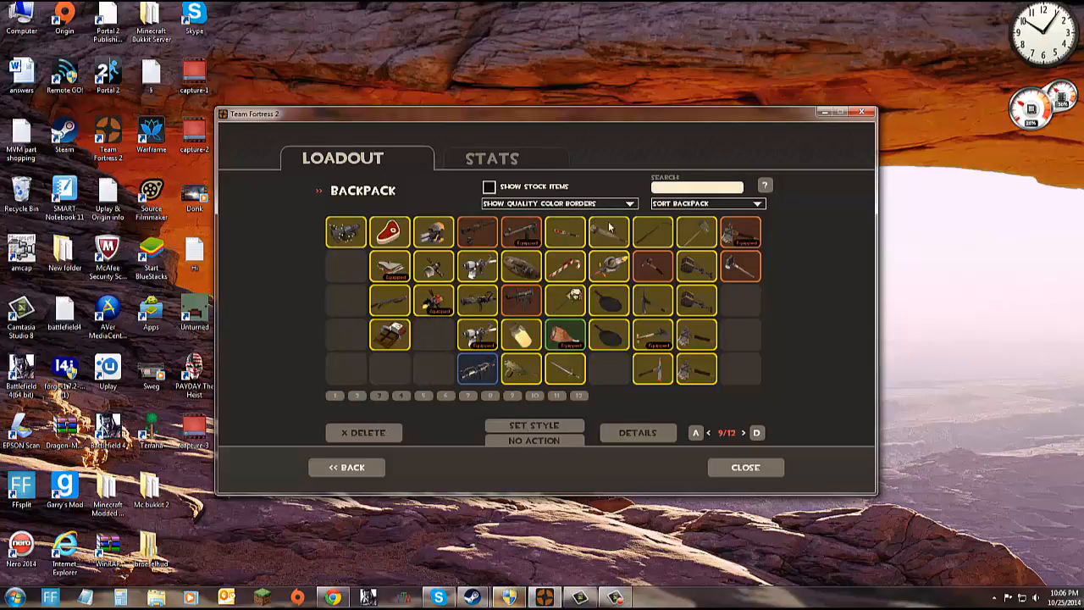
mouse_move(684, 197)
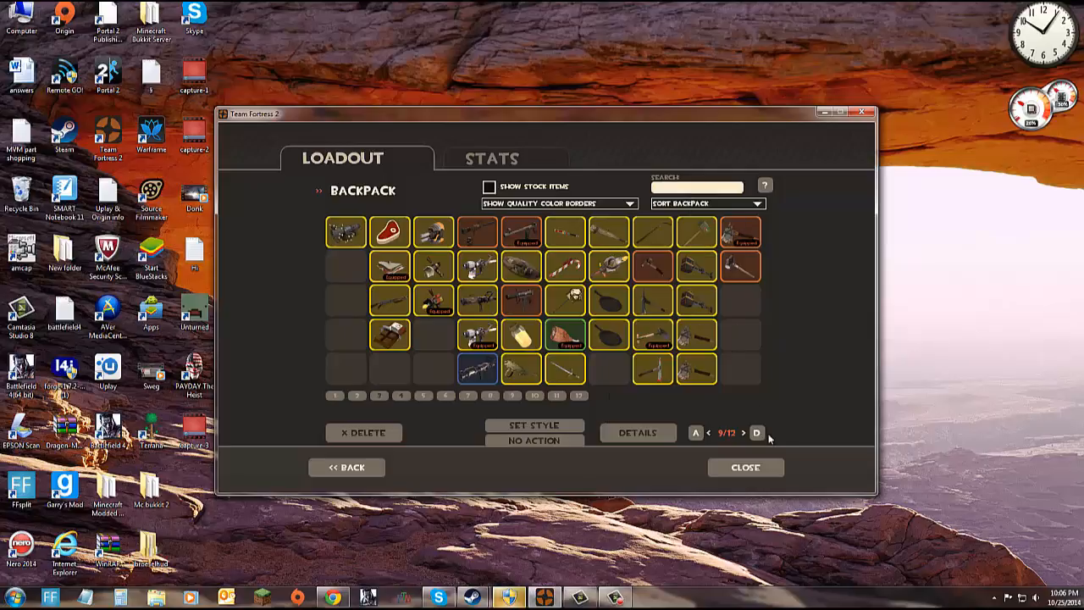
click(756, 433)
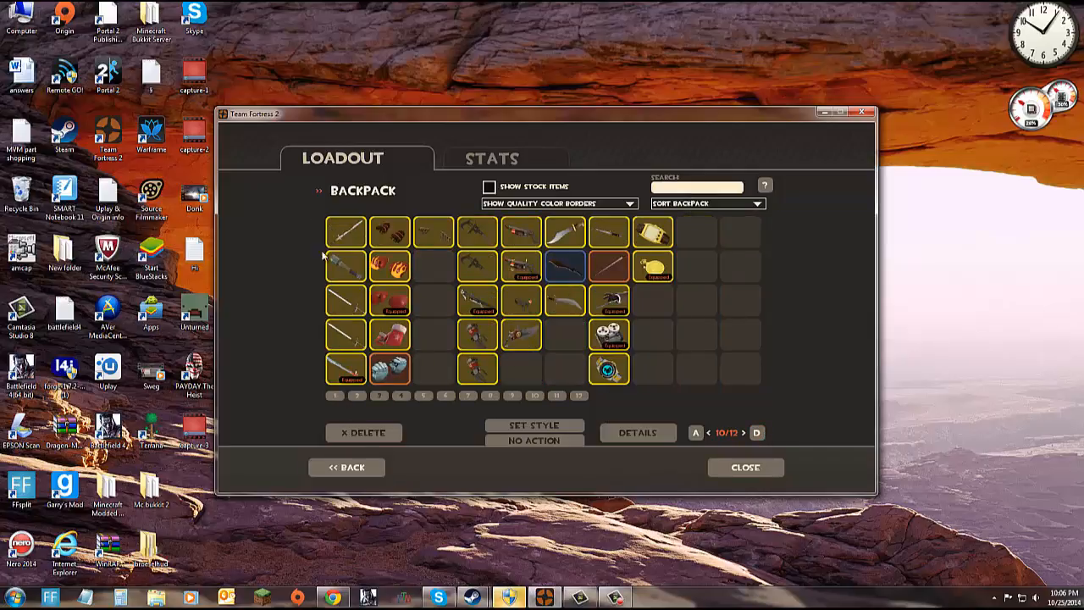
mouse_move(420, 388)
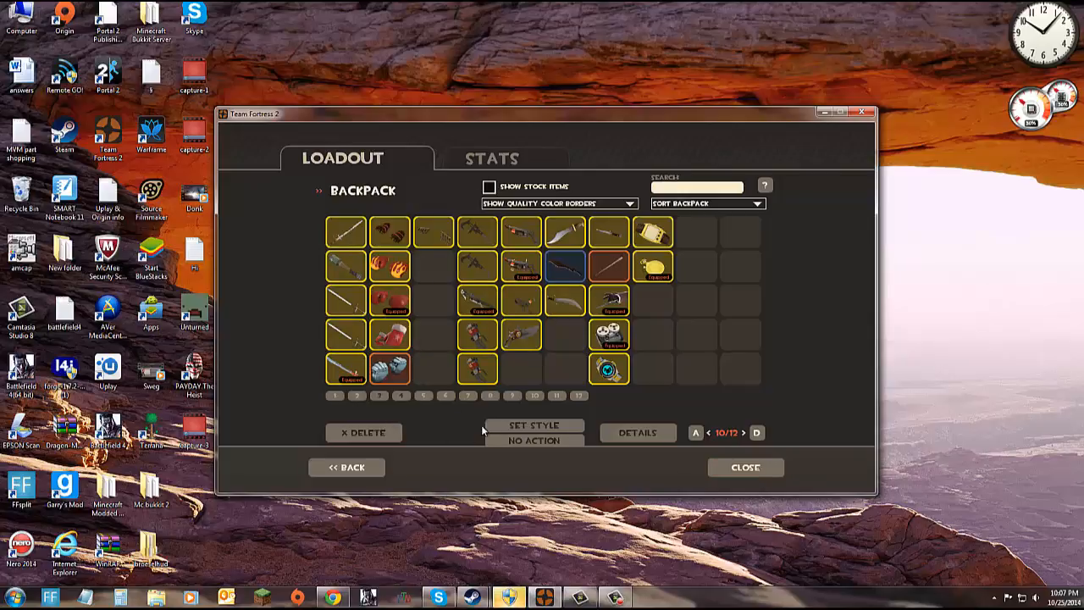
mouse_move(574, 221)
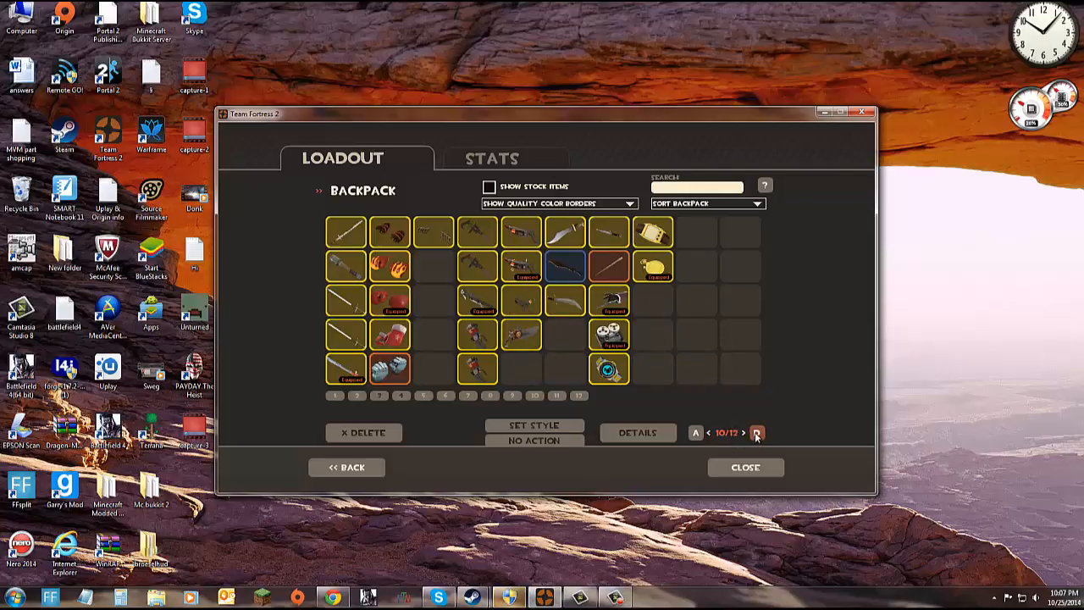
click(746, 434)
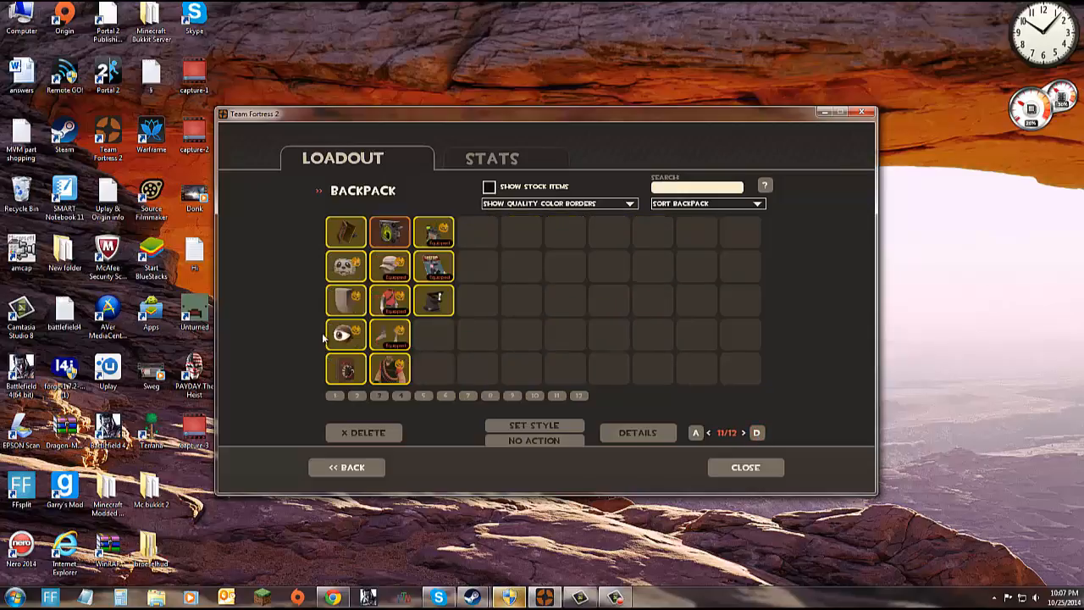
click(755, 434)
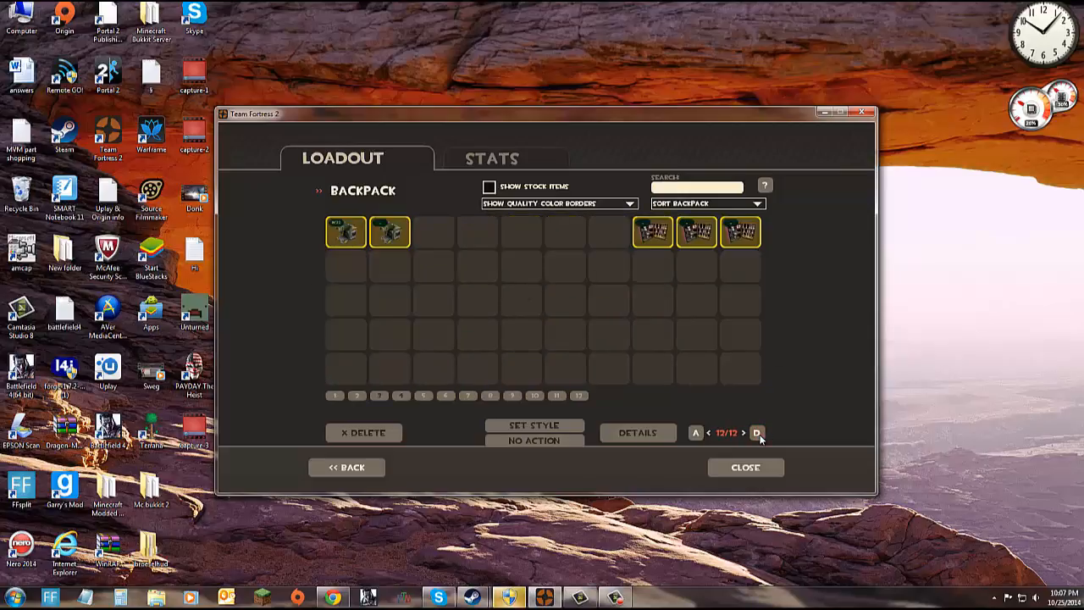